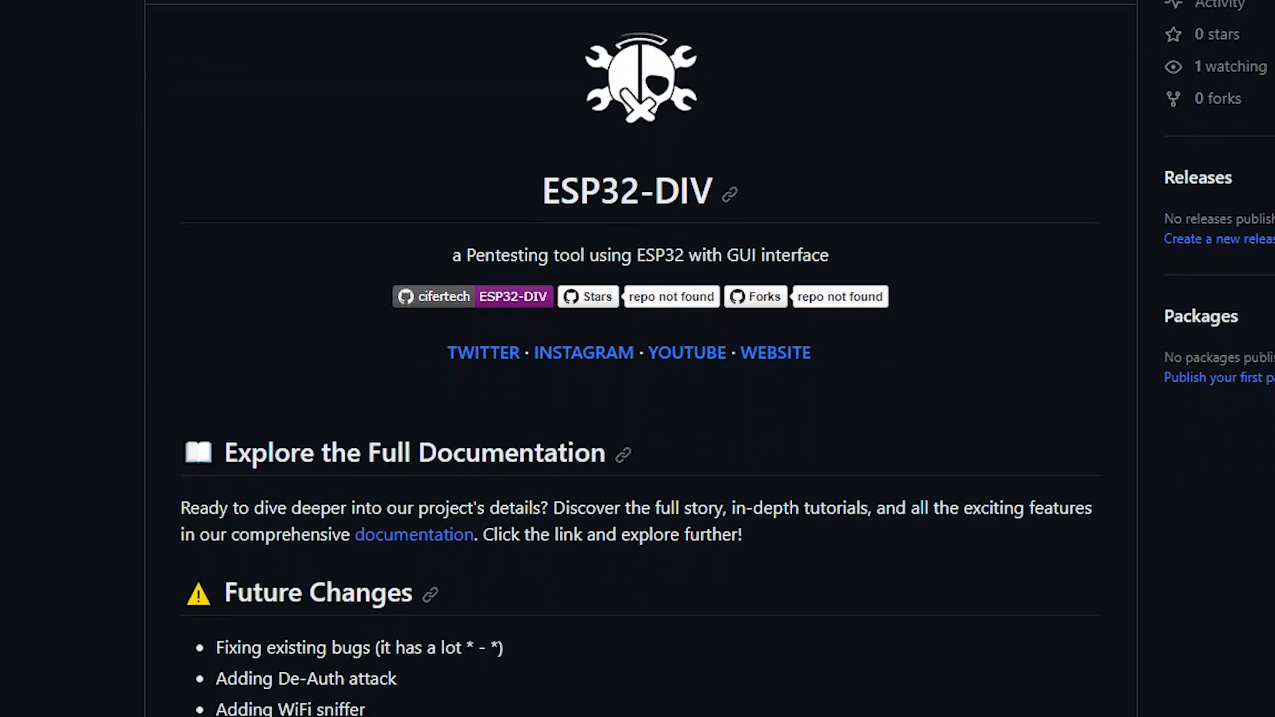
{"action": "scroll", "scroll_direction": "down", "scroll_amount": 3}
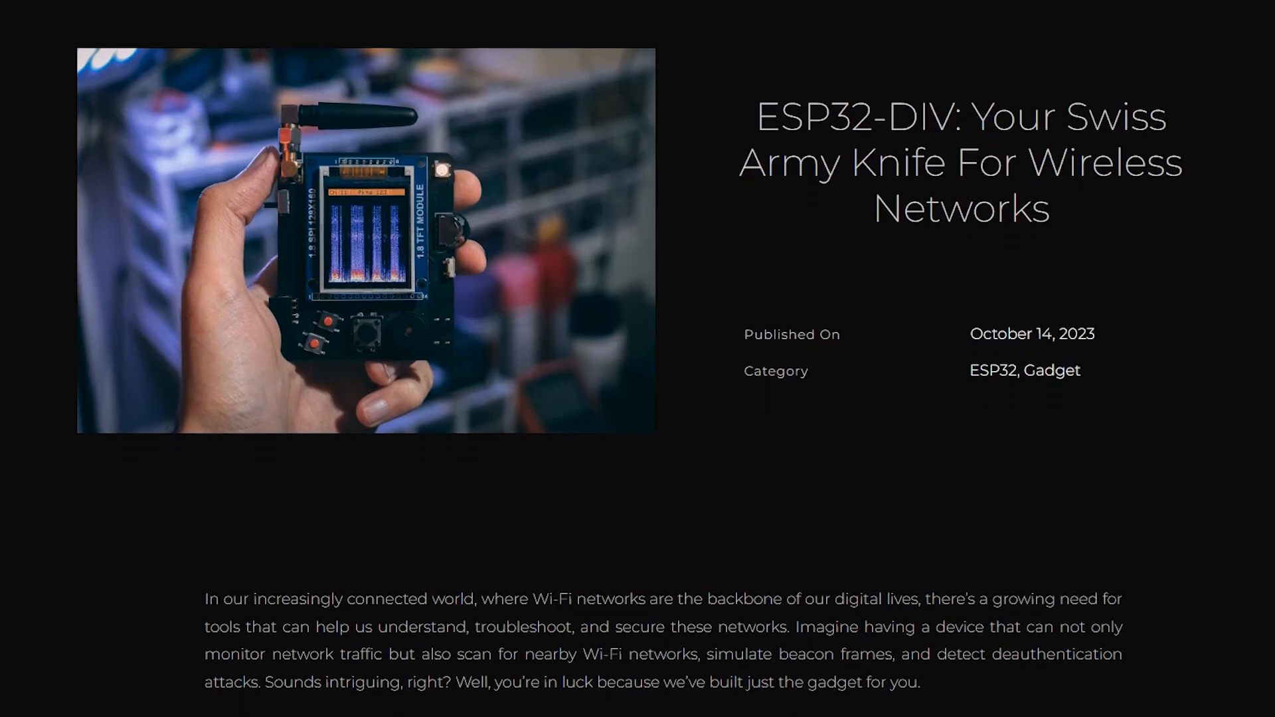
{"action": "scroll", "scroll_direction": "down", "scroll_amount": 3}
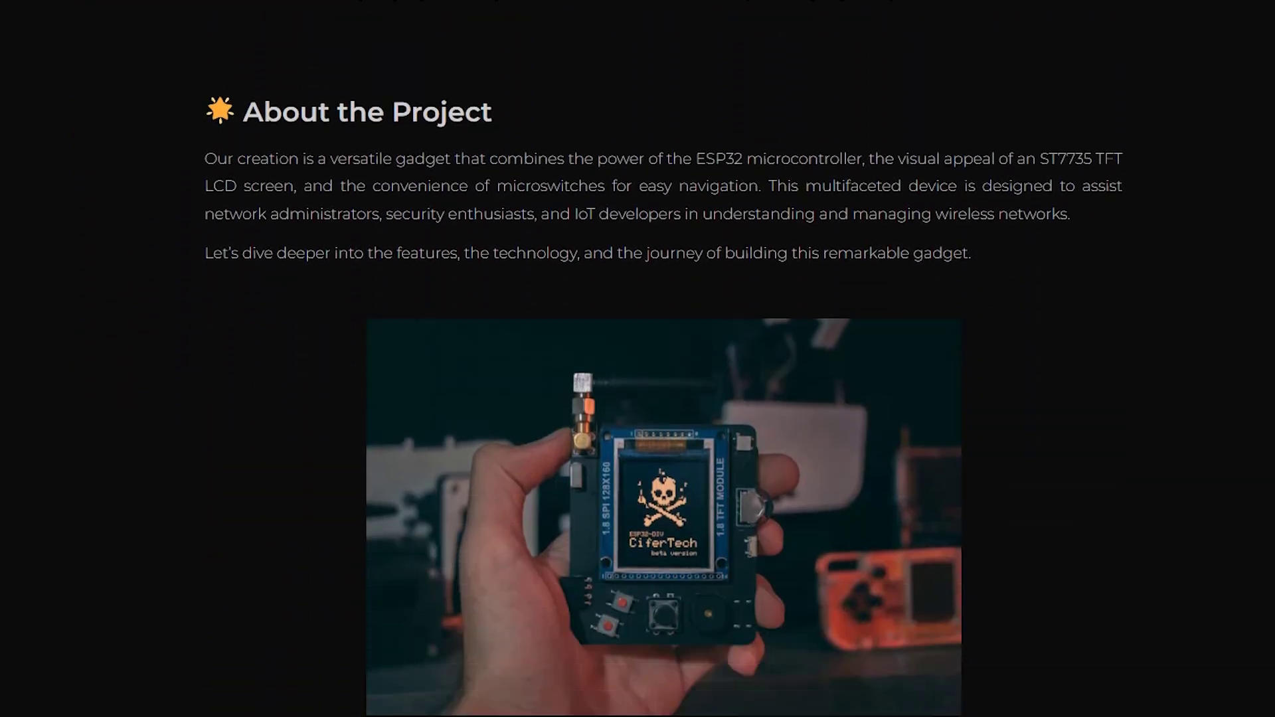
{"action": "scroll", "scroll_direction": "down", "scroll_amount": 3}
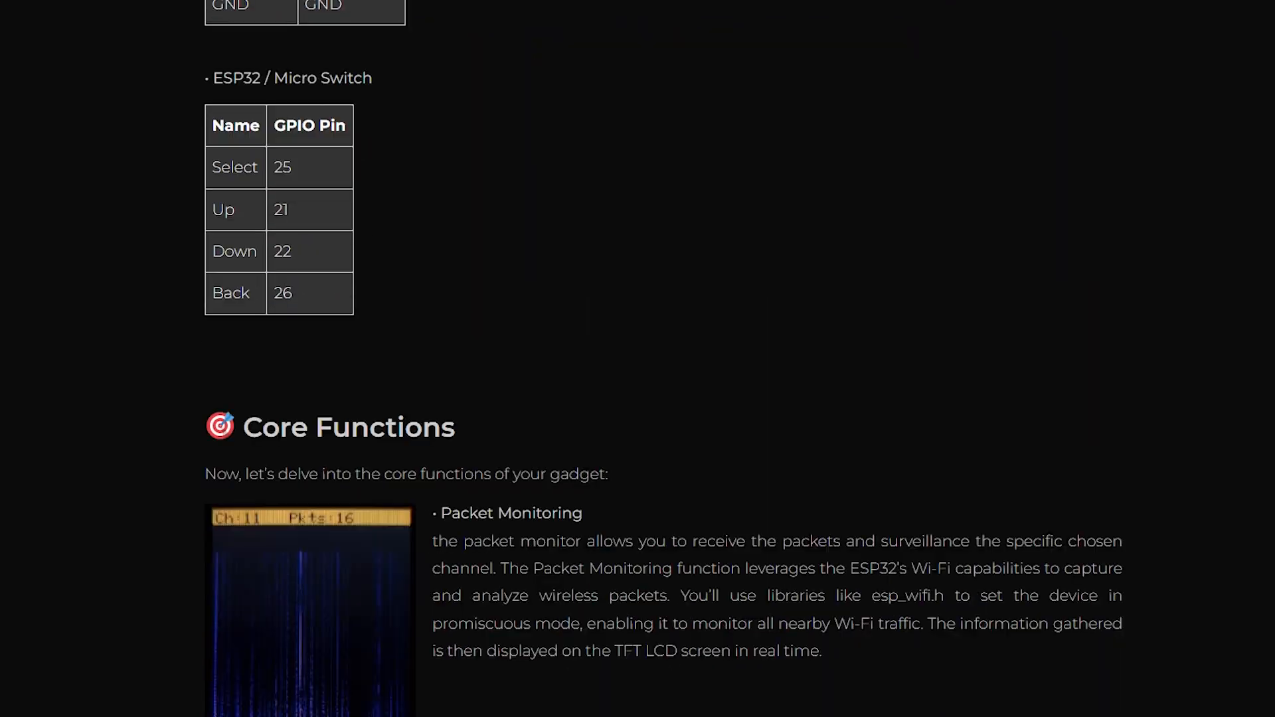
{"action": "scroll", "scroll_direction": "down", "scroll_amount": 3}
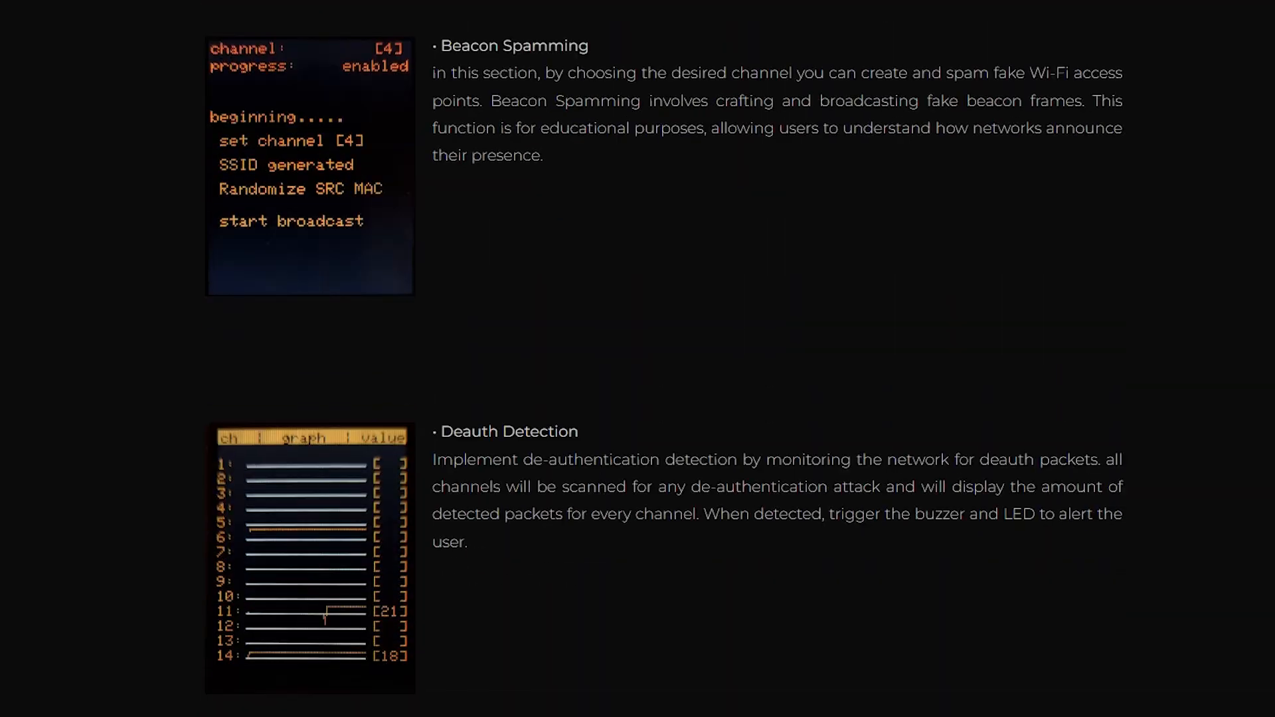